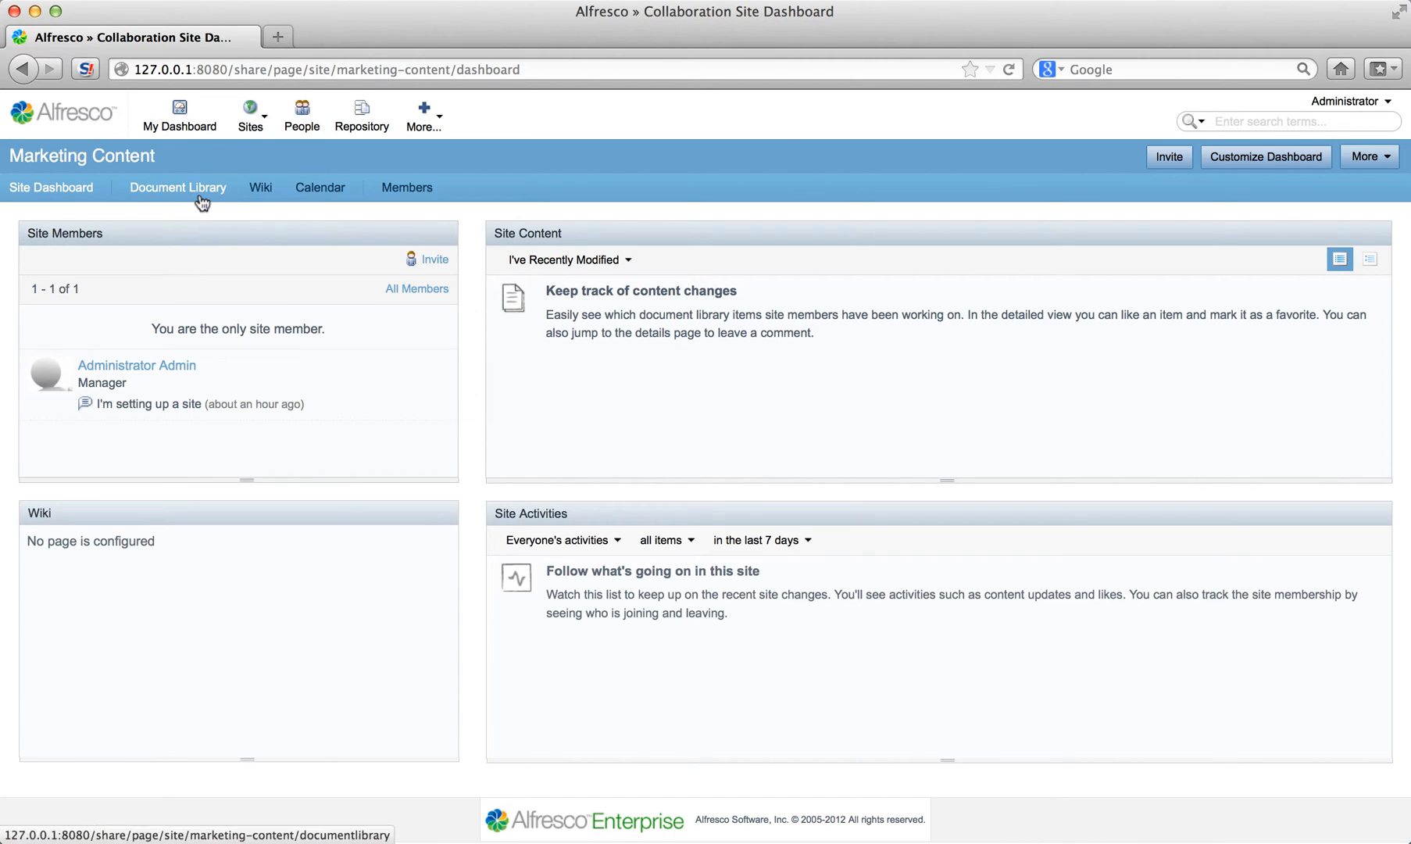
Upload Marketing Material One.docx and Two.docx to the library and dismiss the completed upload summary.
left_click(177, 187)
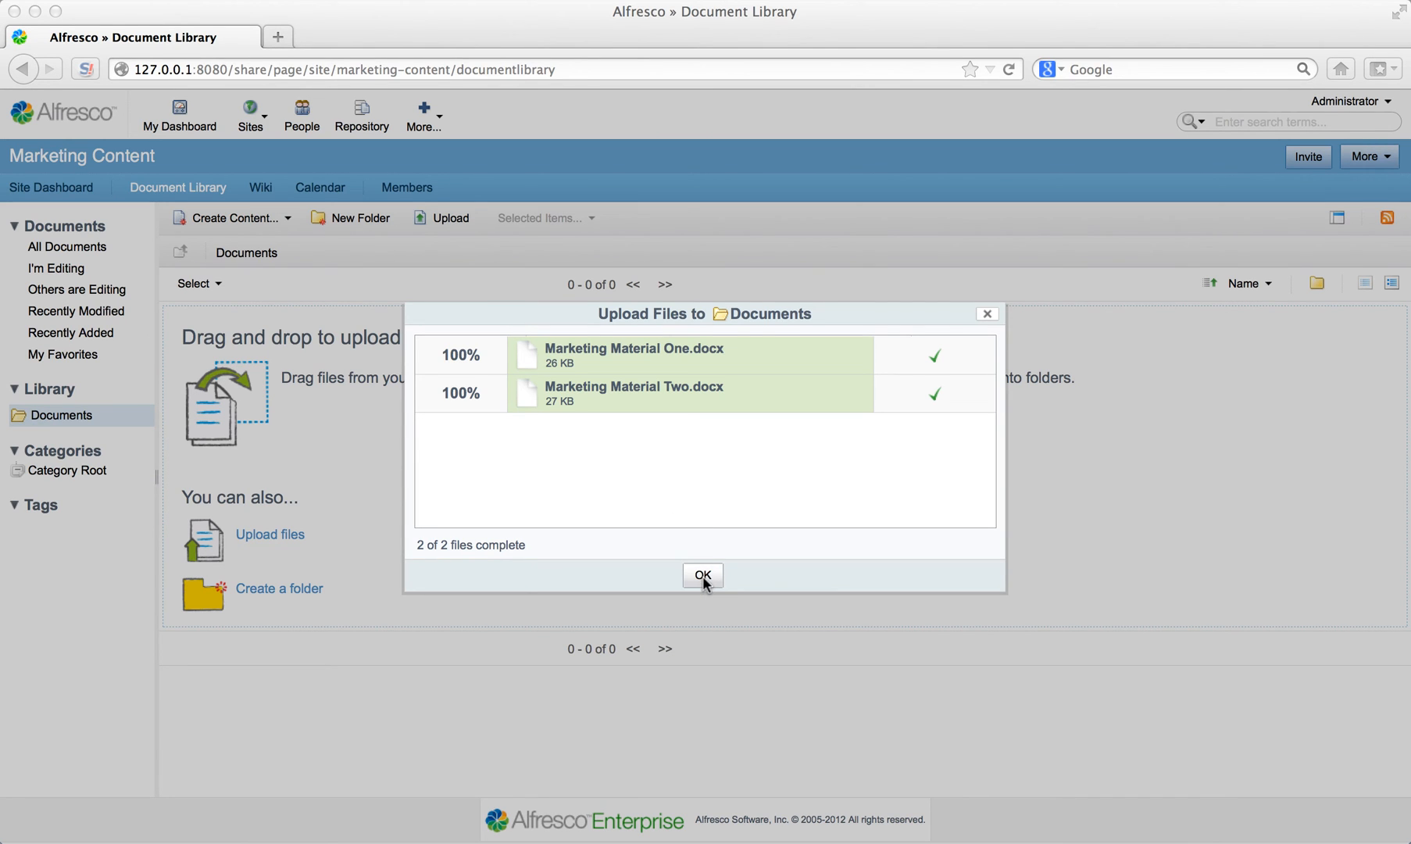
left_click(703, 575)
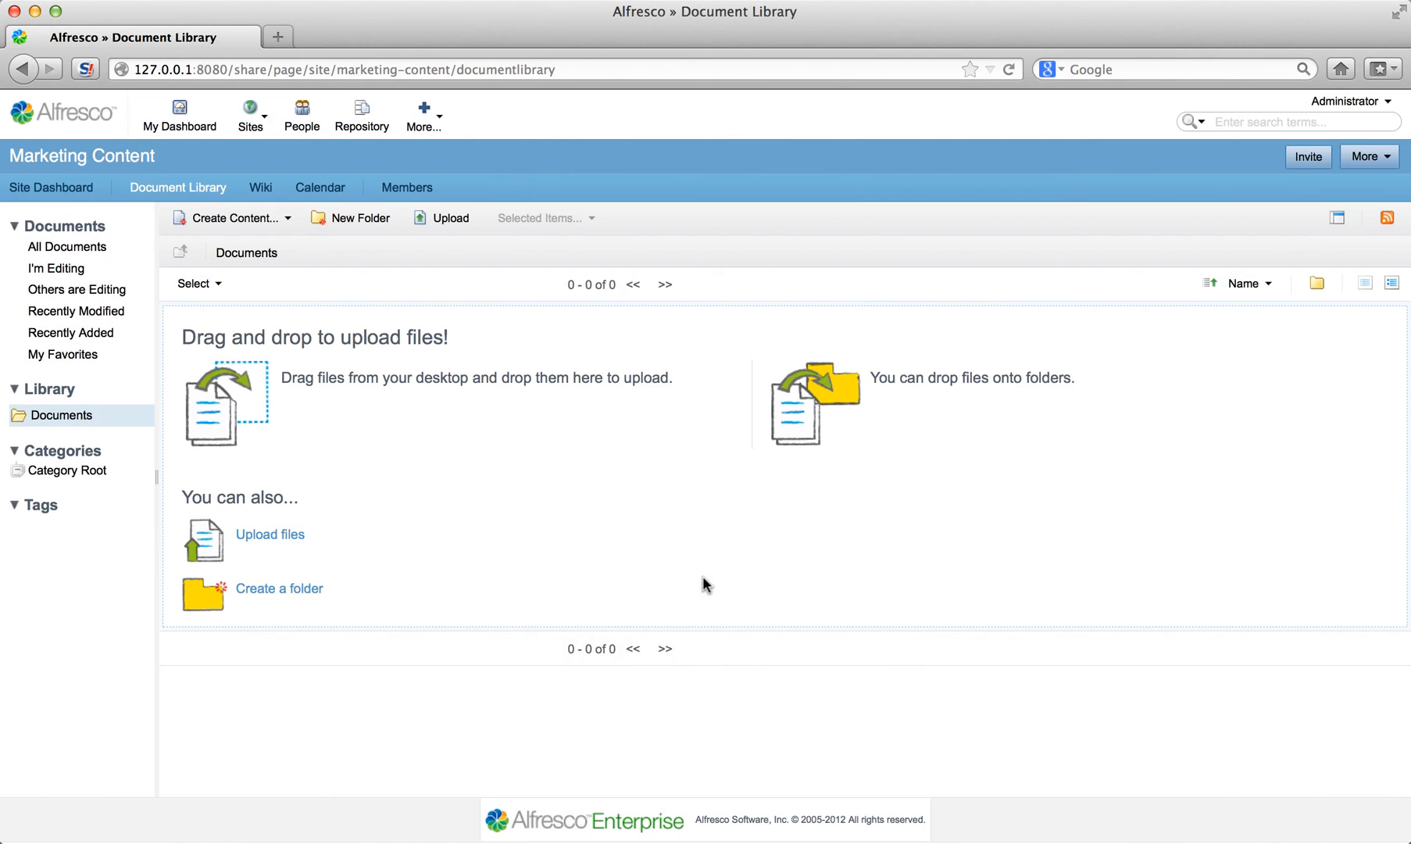